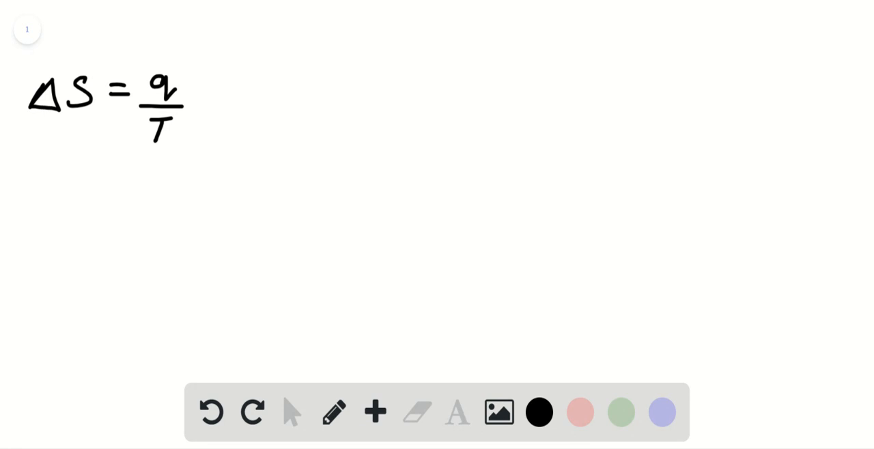
# - Handwrite ΔHfus = 5.37 kJ/mol and q = mol × ΔH = 1 × 5.37
pyautogui.click(56, 186)
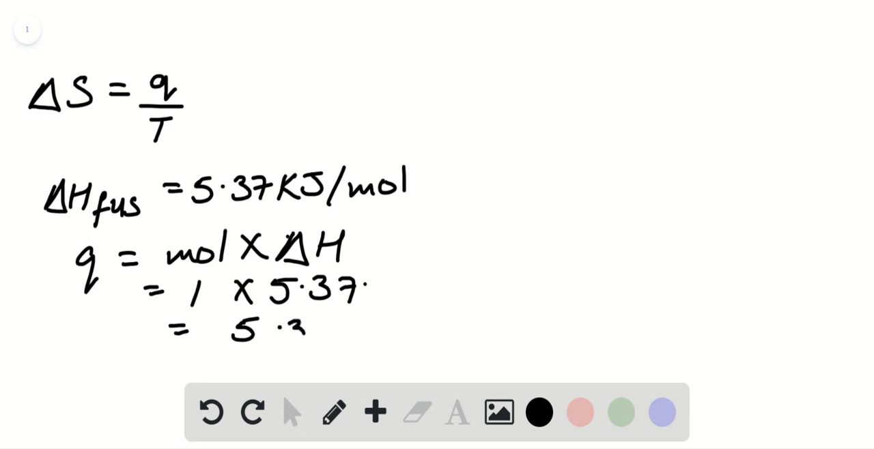
# - Complete the heat line as 5.37 kJ = 5370 J and start the arrow at top right
pyautogui.write('37KJ = 5370J')
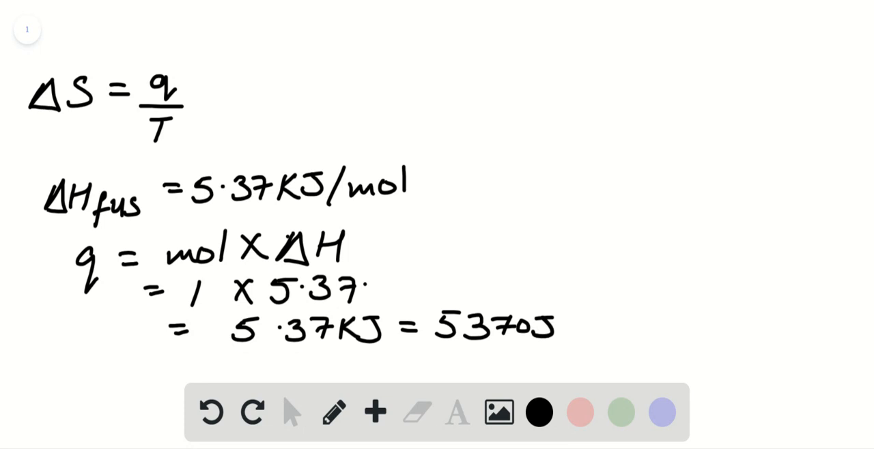
pyautogui.moveTo(427, 12)
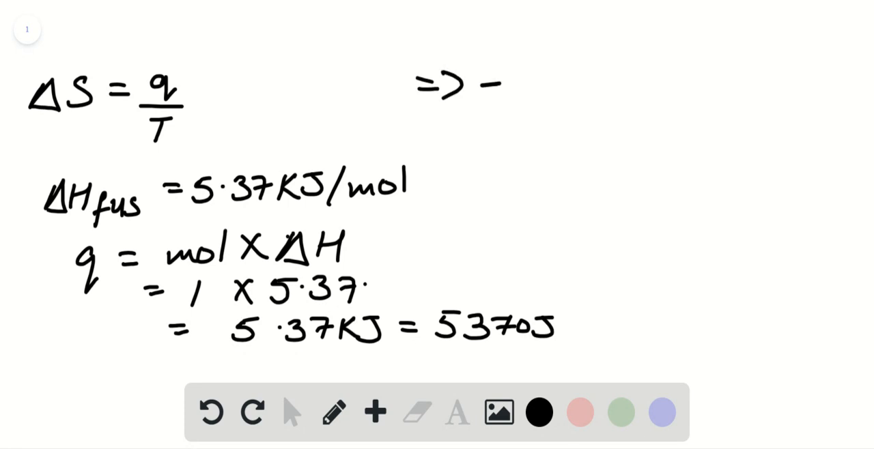
# - Write −89.5 + 273 = 183.5 K after the arrow at the top right
pyautogui.moveTo(519, 79); pyautogui.dragTo(580, 89)
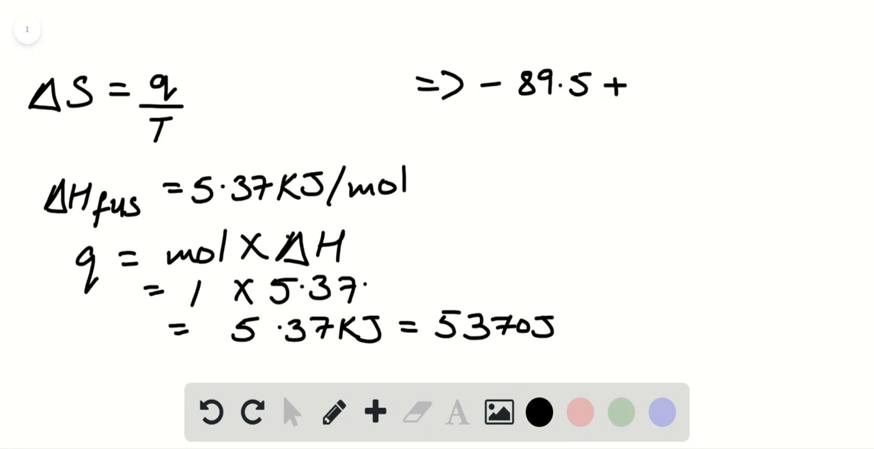
pyautogui.moveTo(639, 89); pyautogui.dragTo(707, 89)
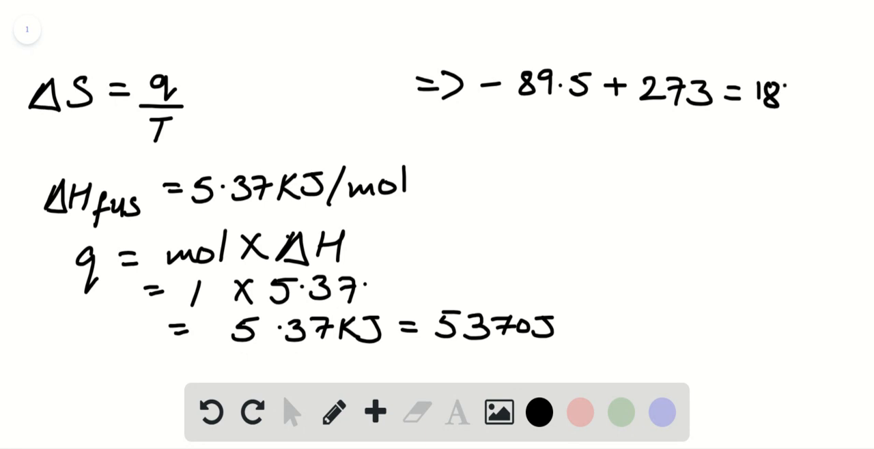
pyautogui.write('83.5K')
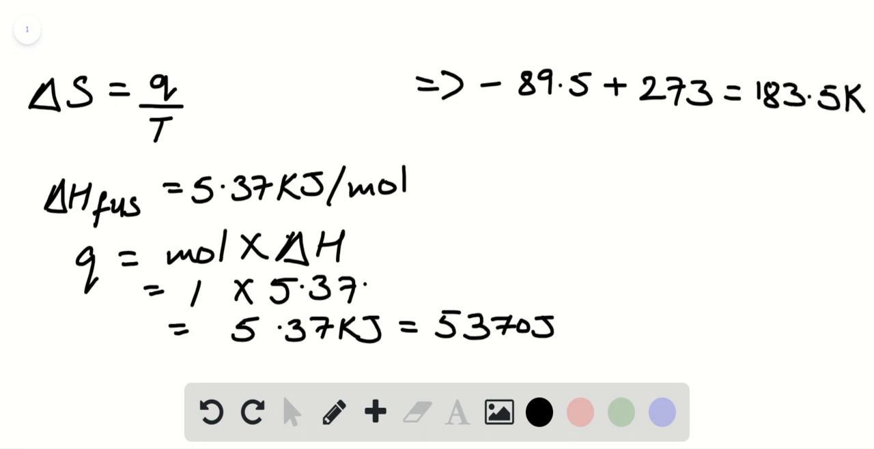
pyautogui.moveTo(654, 61)
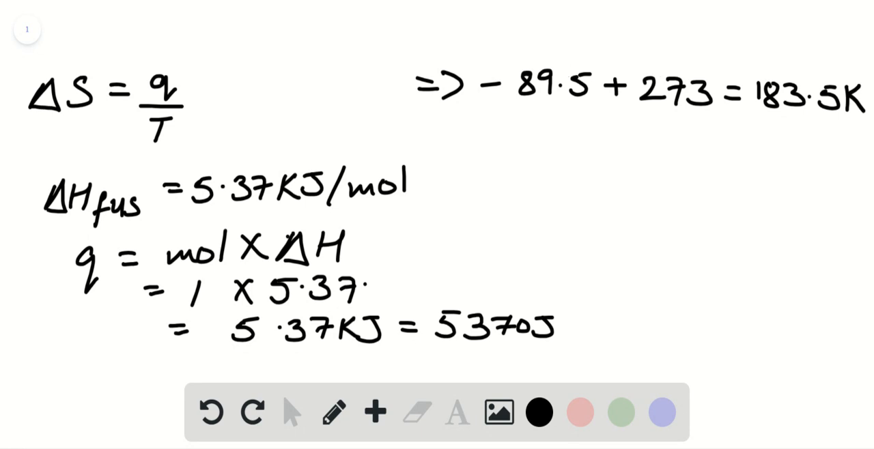
# - Bracket ΔS = q/T, then write ΔS = 5370/183.5 ⇒ 29.3 below
pyautogui.moveTo(239, 68); pyautogui.dragTo(27, 149)
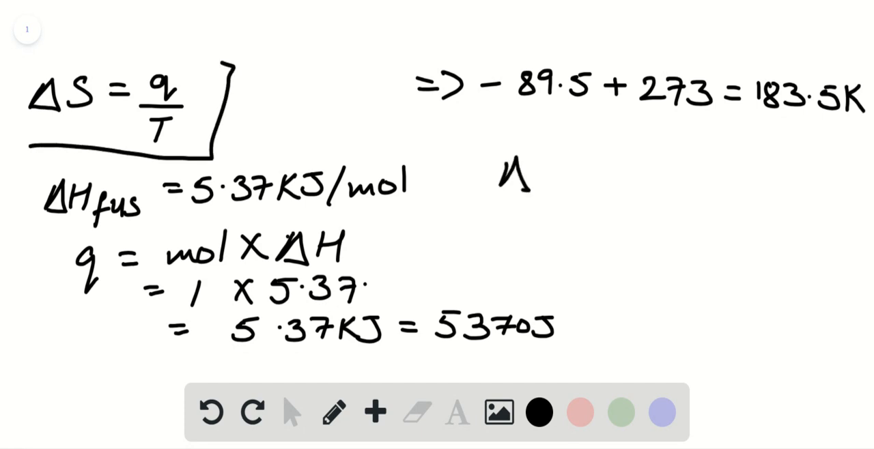
pyautogui.write('ΔS=')
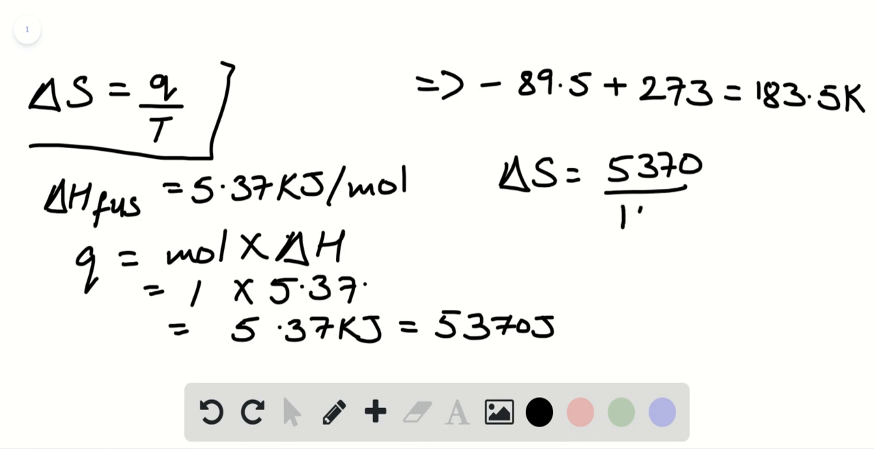
pyautogui.write('183.5')
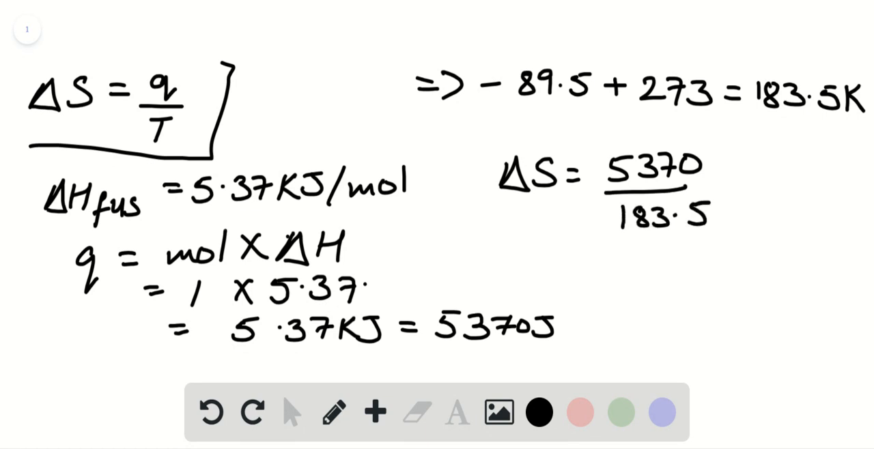
pyautogui.moveTo(622, 277); pyautogui.dragTo(670, 277)
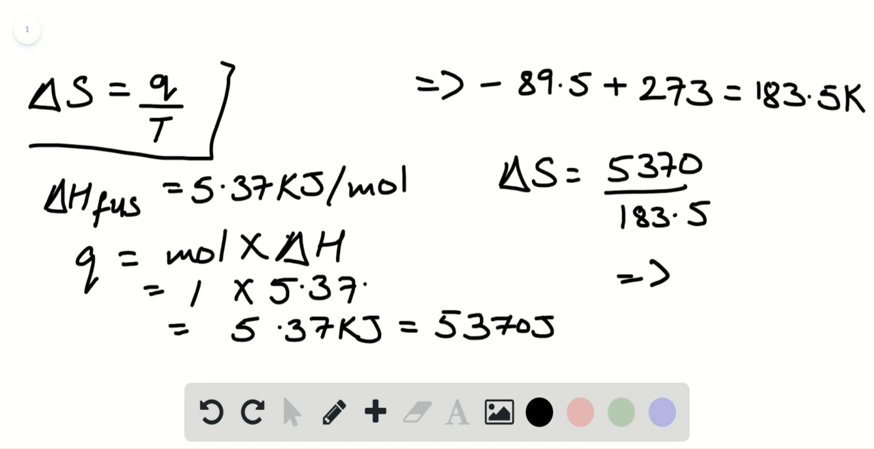
pyautogui.moveTo(683, 273); pyautogui.dragTo(792, 273)
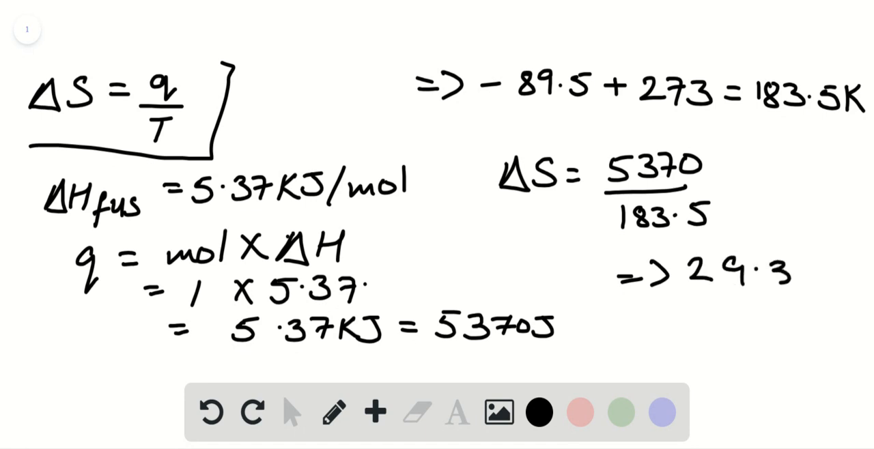